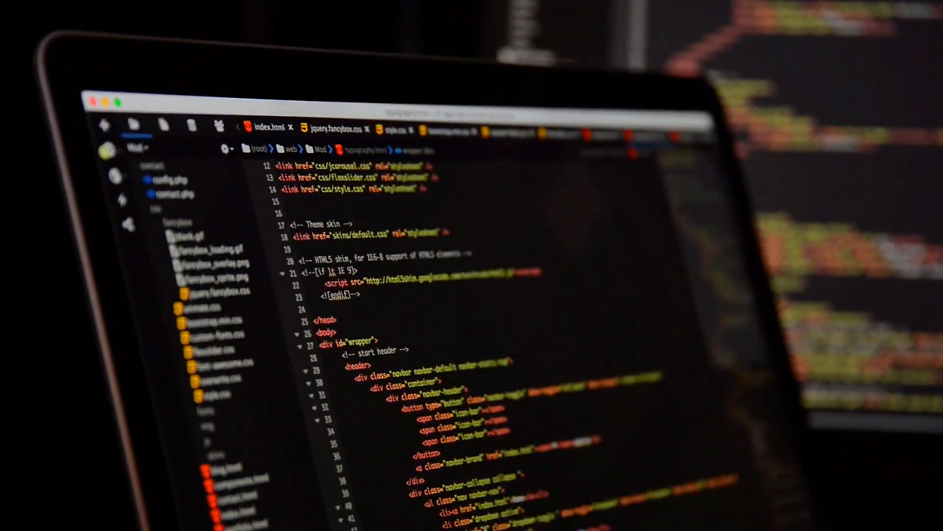
Scroll the Cursor homepage past the hero and logos down to the 'Tab, tab, tab' section.
scroll(down, 3)
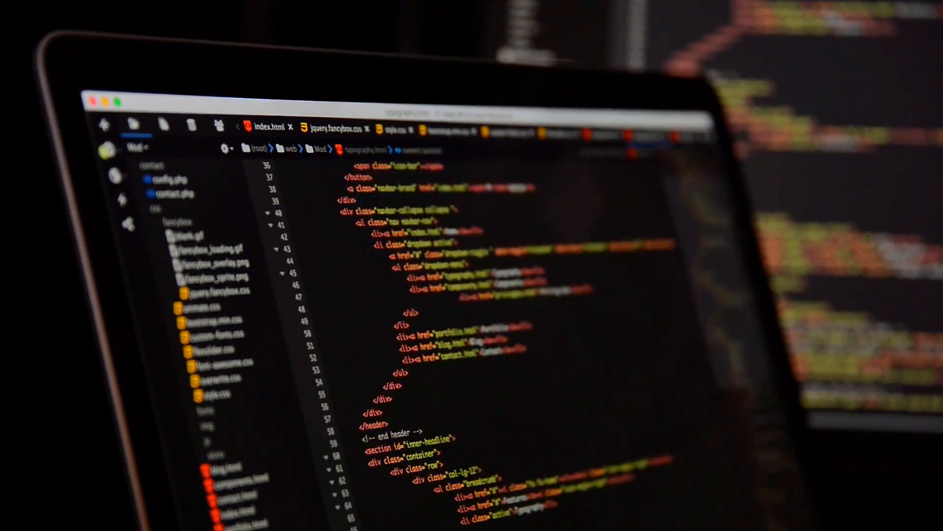
scroll(down, 3)
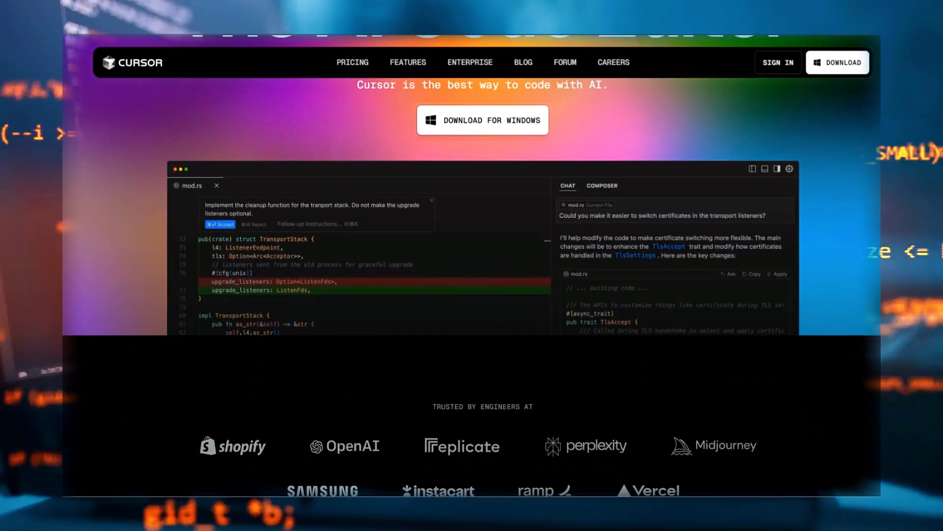
scroll(down, 3)
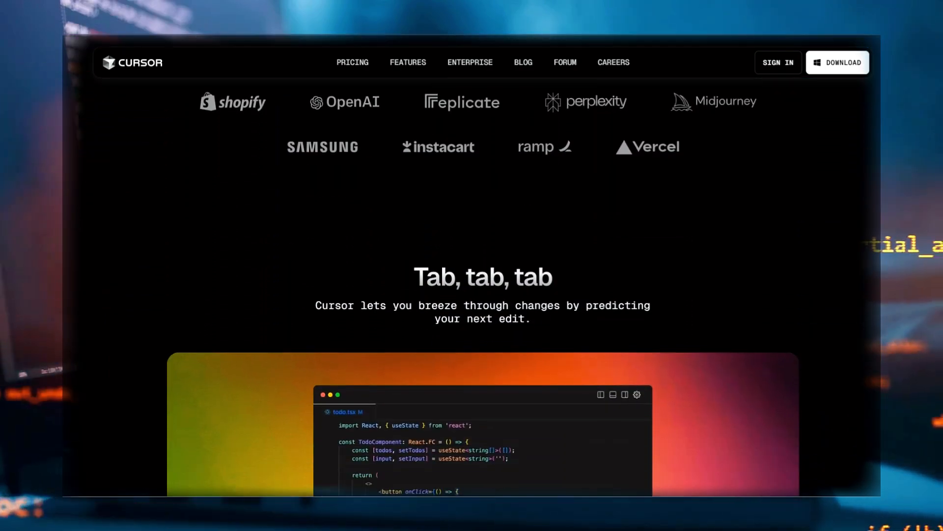
scroll(down, 3)
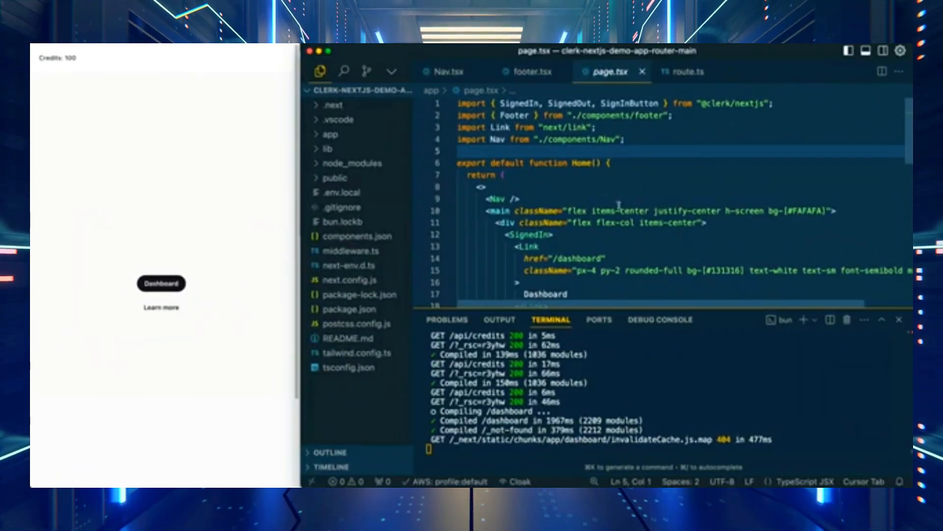
Place the cursor on line 10 of page.tsx inside the main element's className.
click(621, 210)
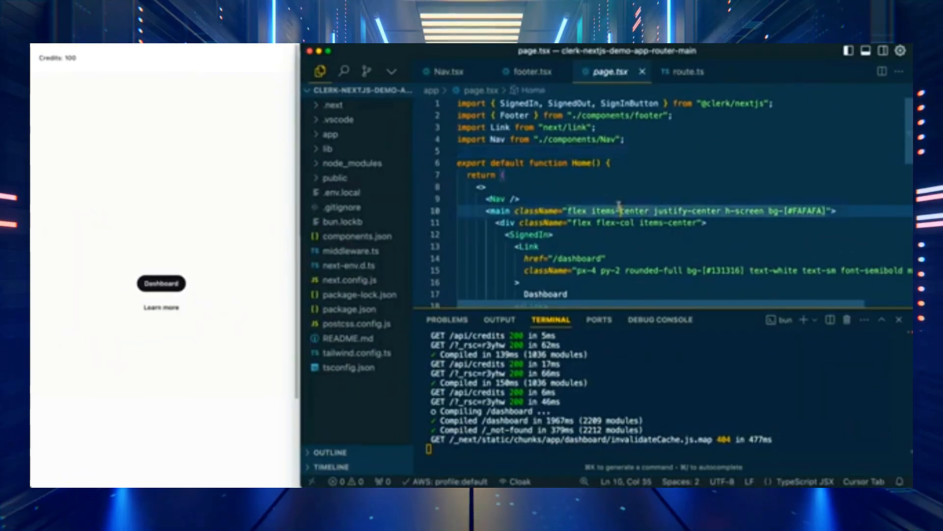